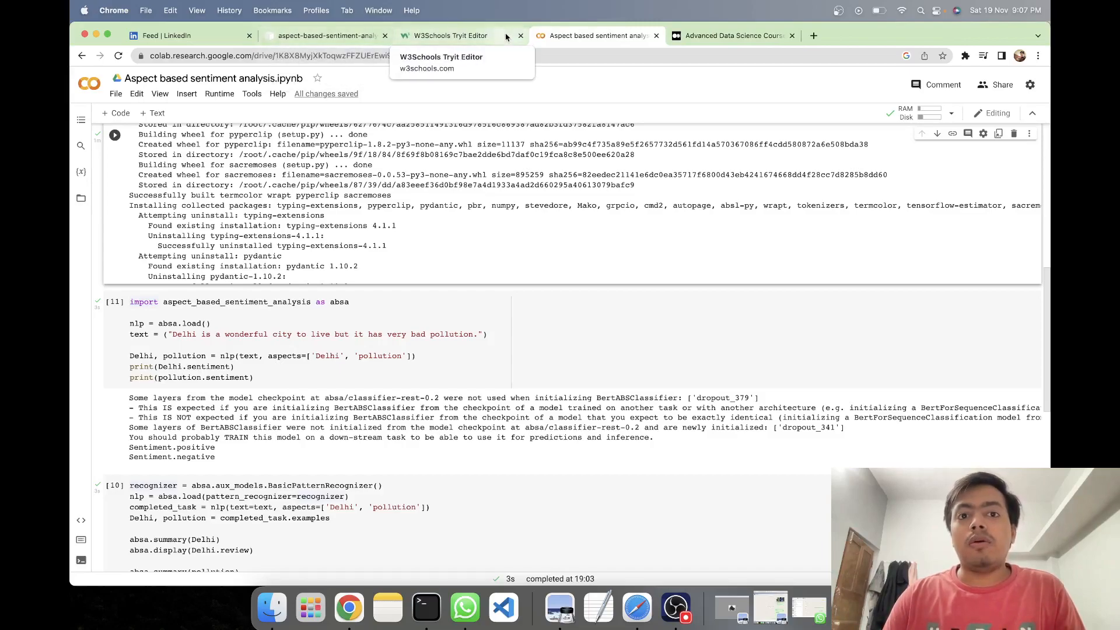
Close the W3Schools Tryit Editor page to reveal the notebook's pip install output
click(521, 35)
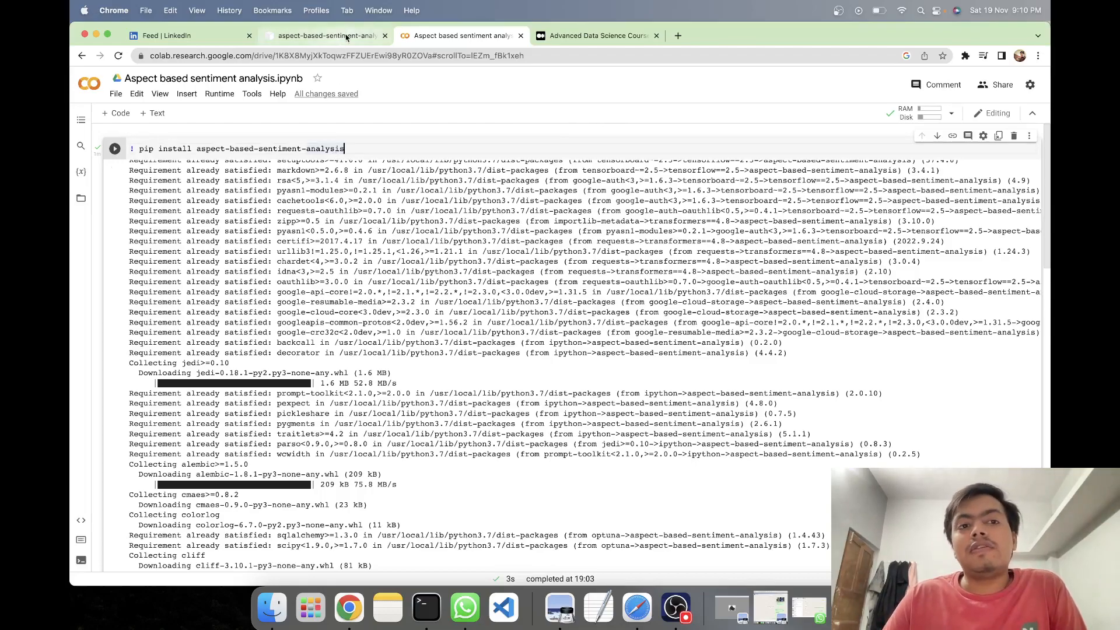
Read the aspect-based-sentiment-analysis PyPI page through its references and footer
click(325, 35)
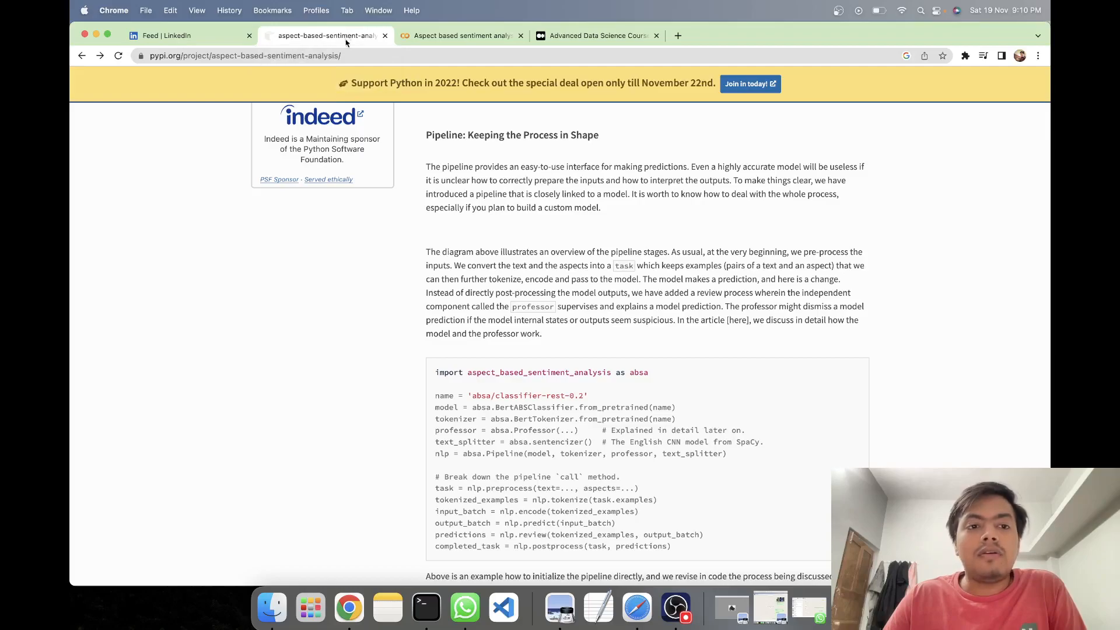
scroll(down, 3)
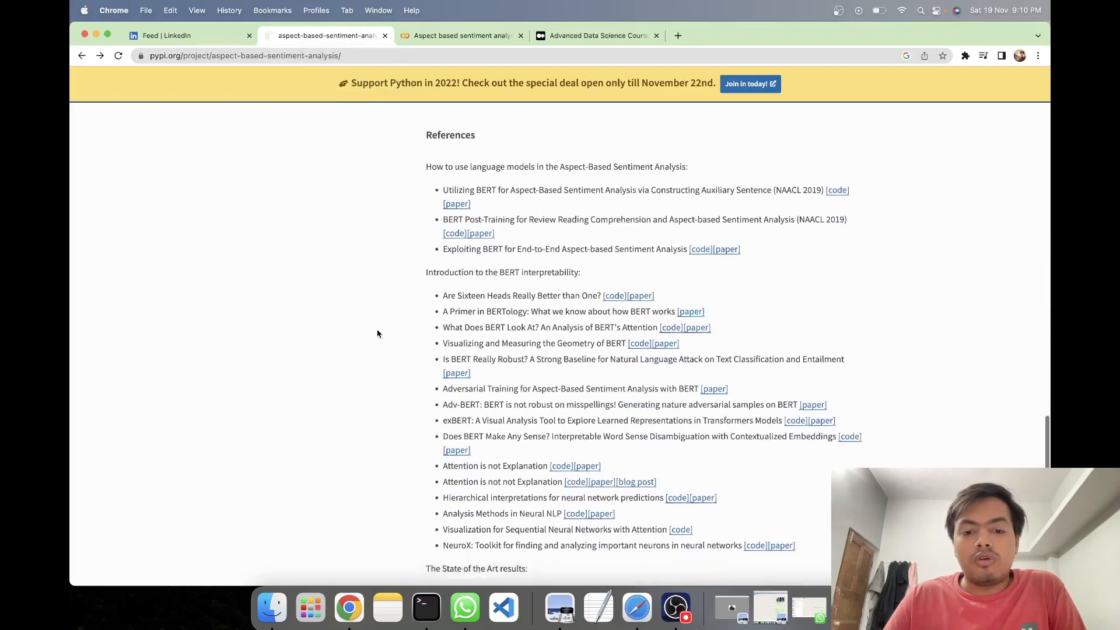
scroll(down, 3)
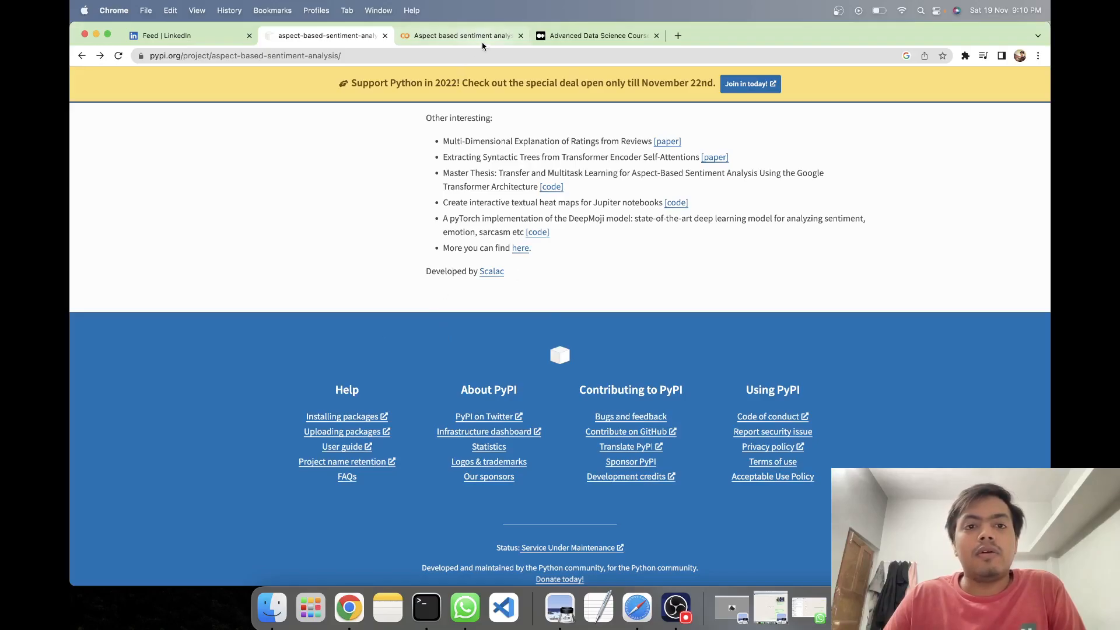
Scroll the Colab notebook to the absa.load output: Delhi positive, pollution negative
click(461, 35)
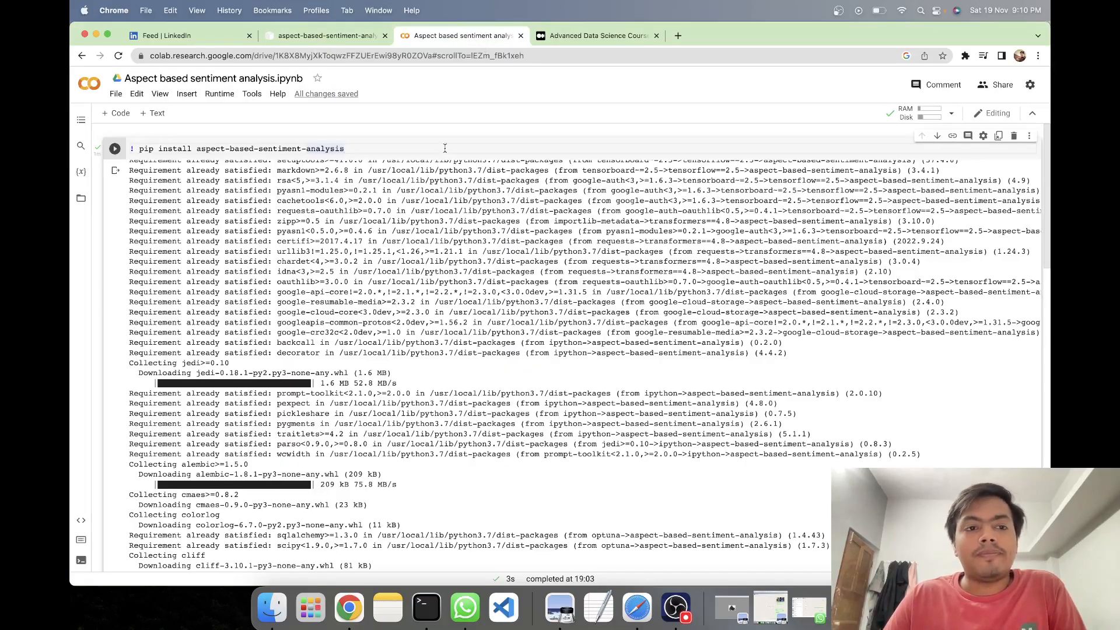
scroll(down, 3)
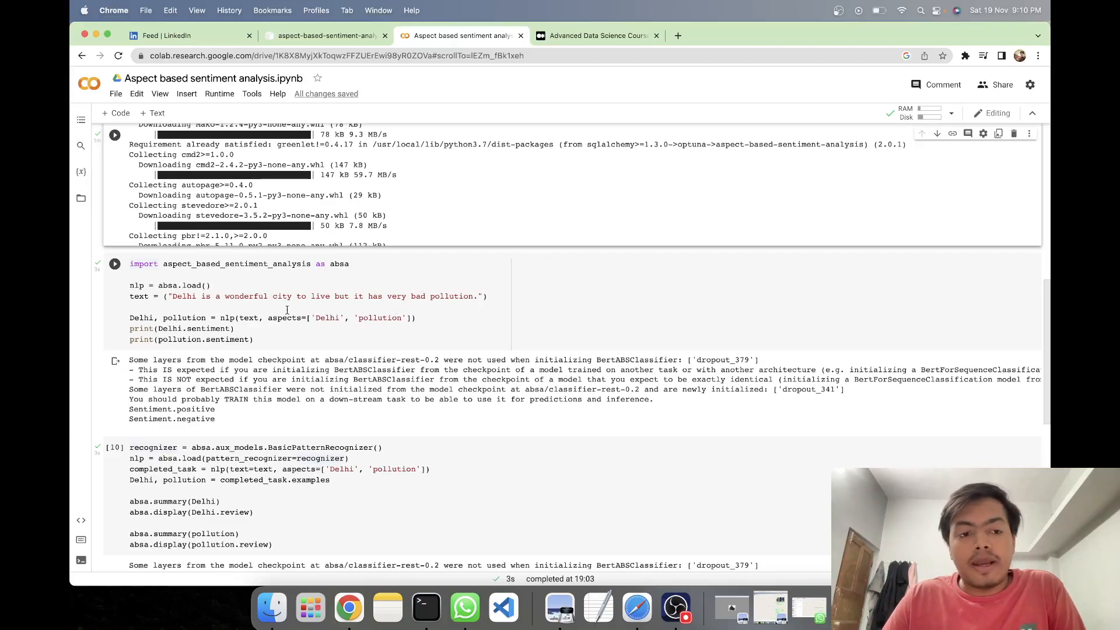
mouse_move(328, 318)
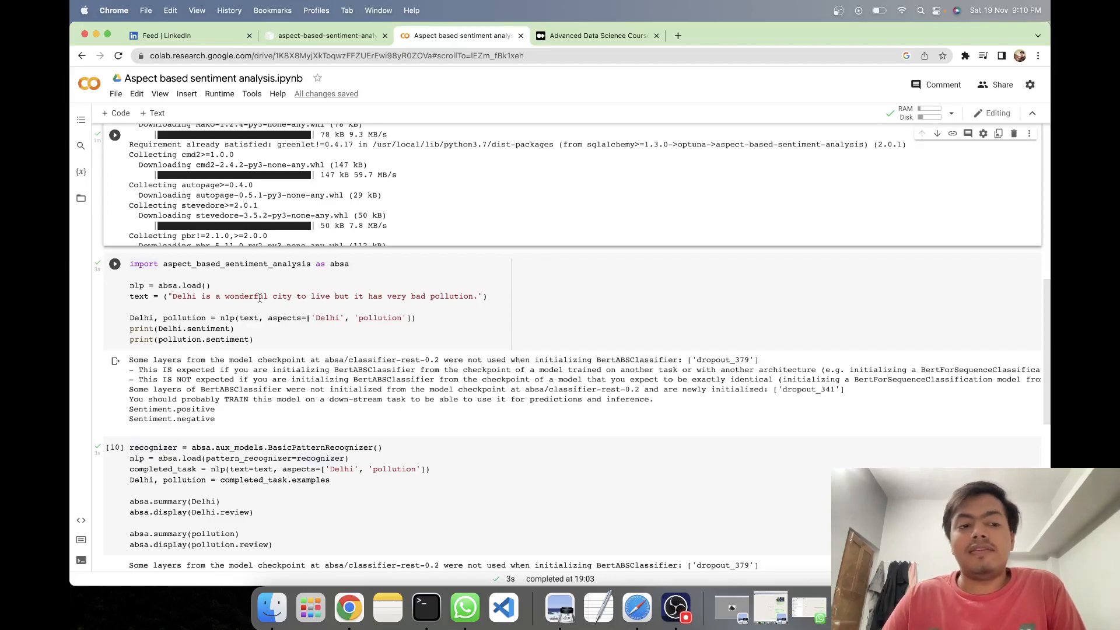
mouse_move(377, 325)
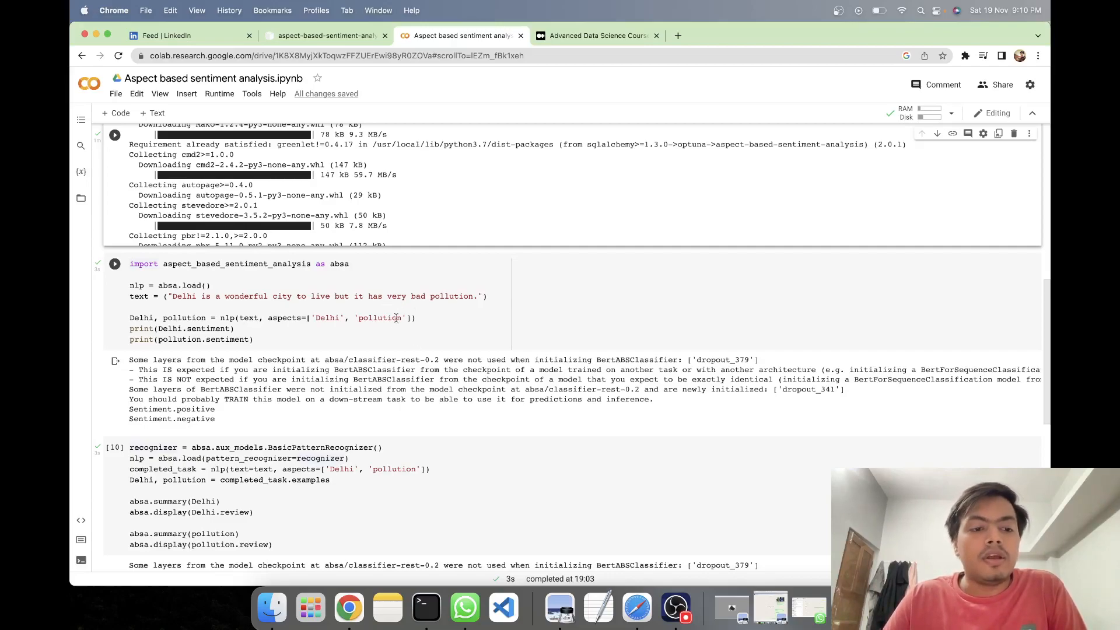
scroll(down, 3)
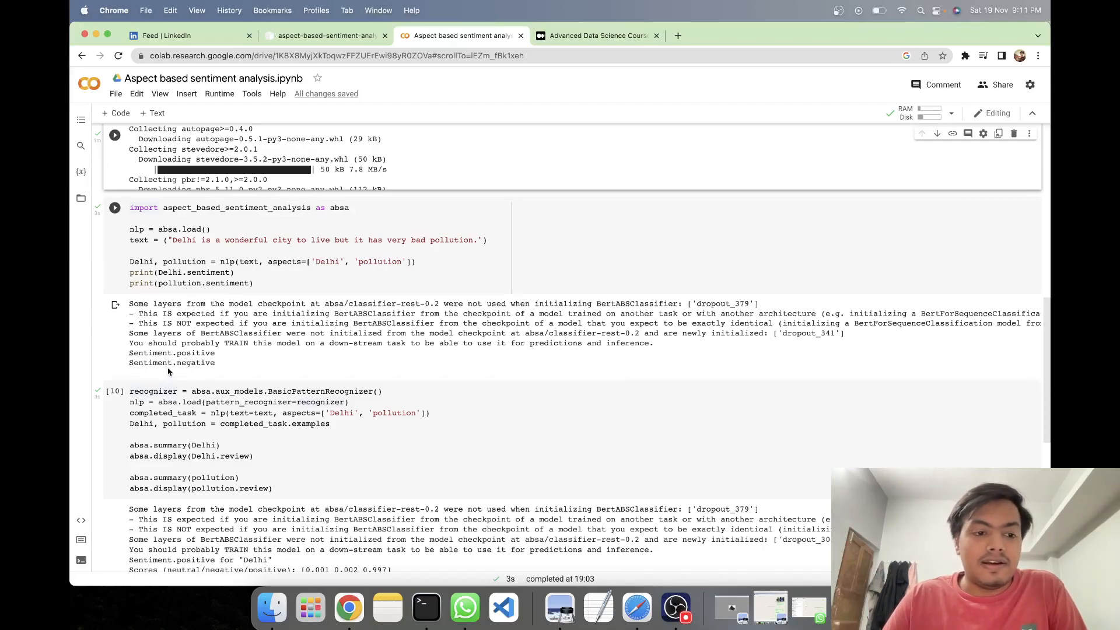
mouse_move(303, 272)
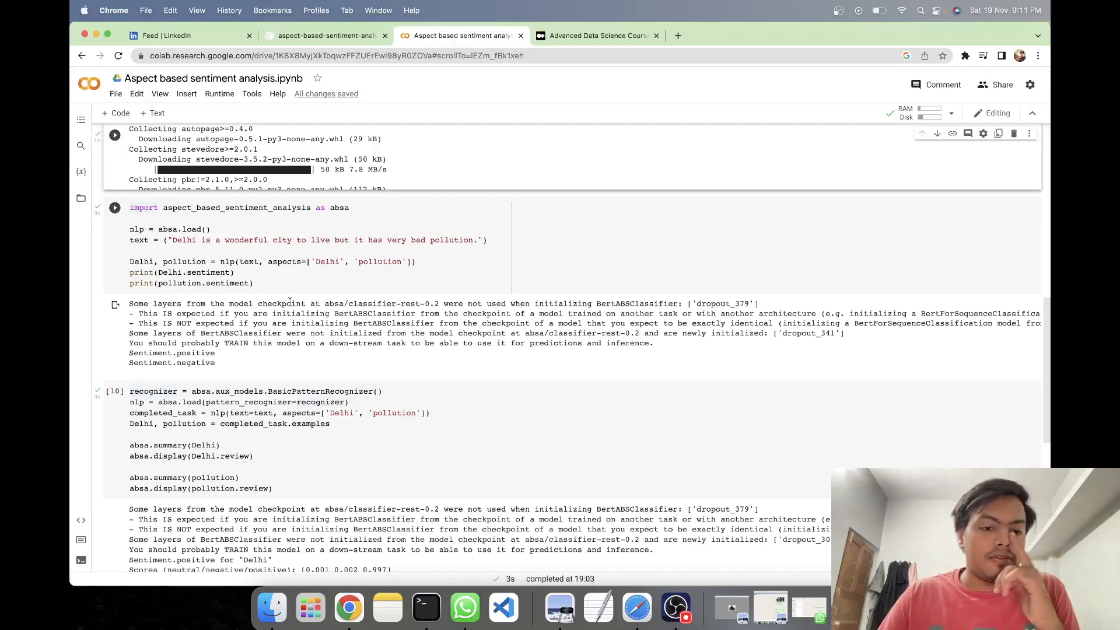
scroll(down, 3)
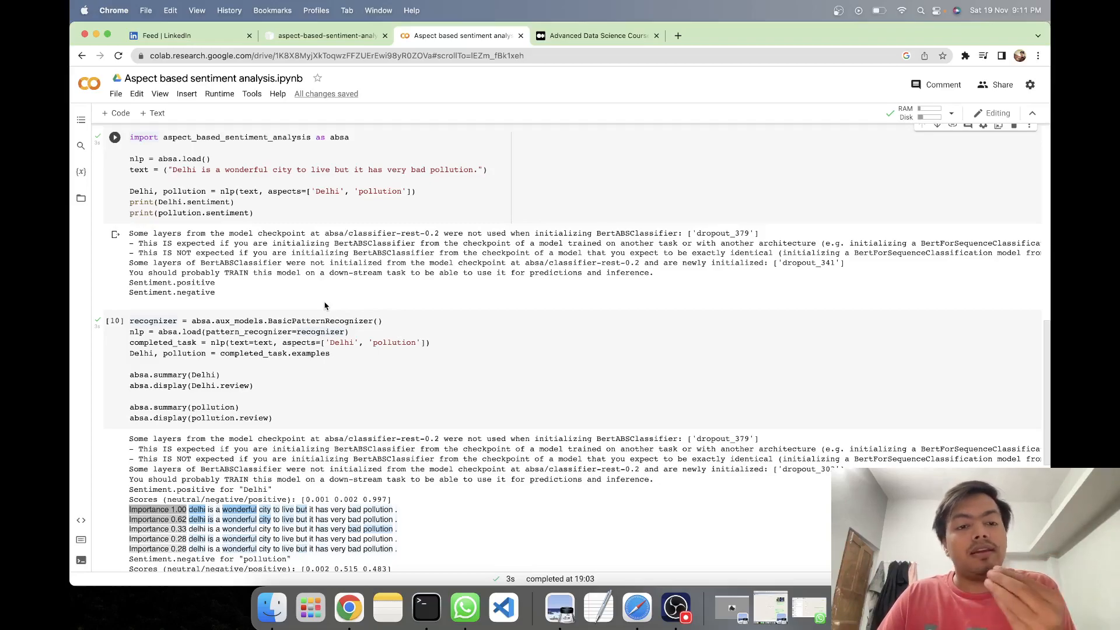
scroll(down, 3)
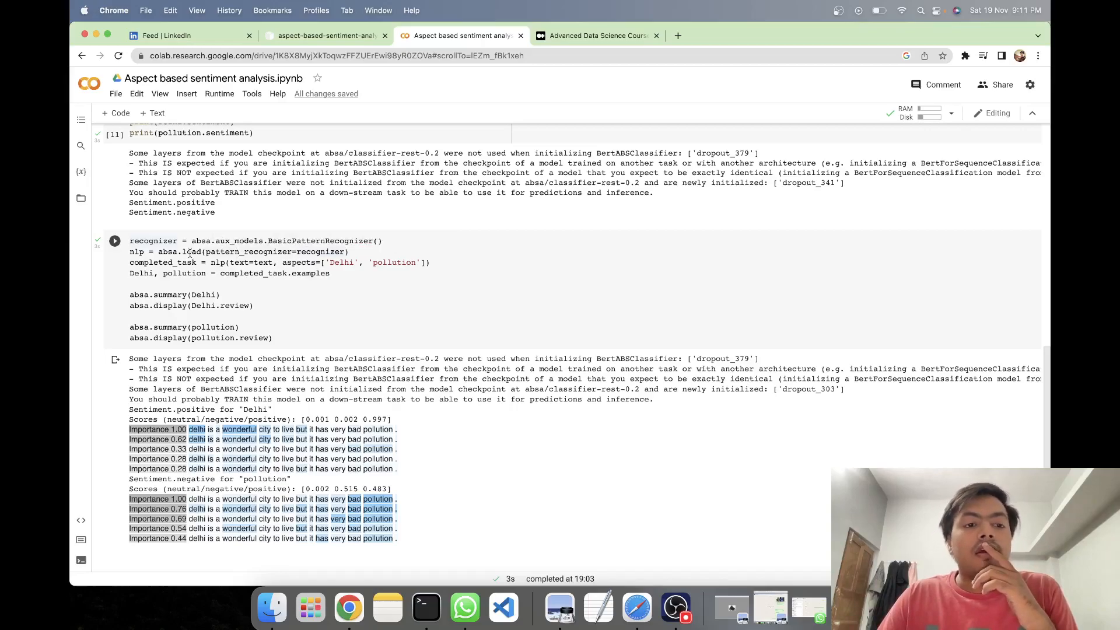
scroll(down, 3)
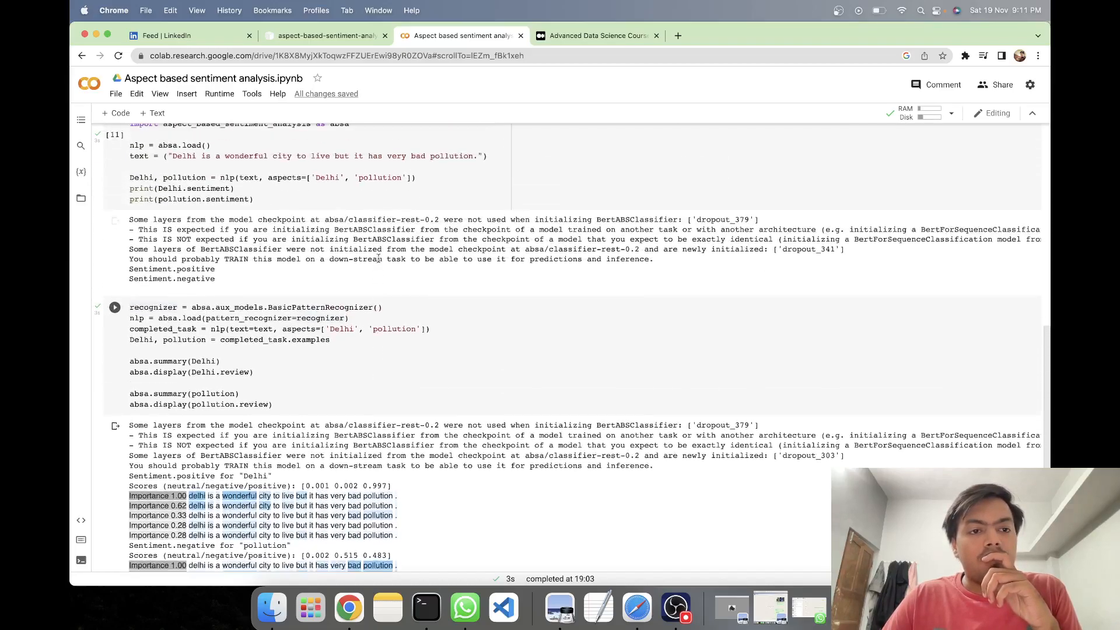
scroll(down, 3)
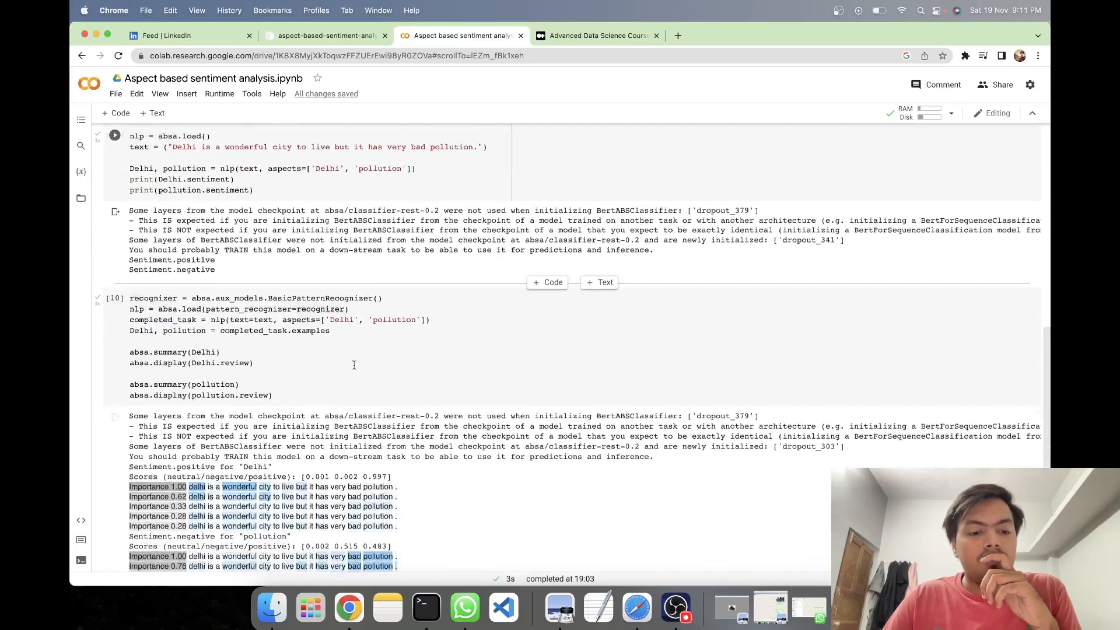
scroll(down, 3)
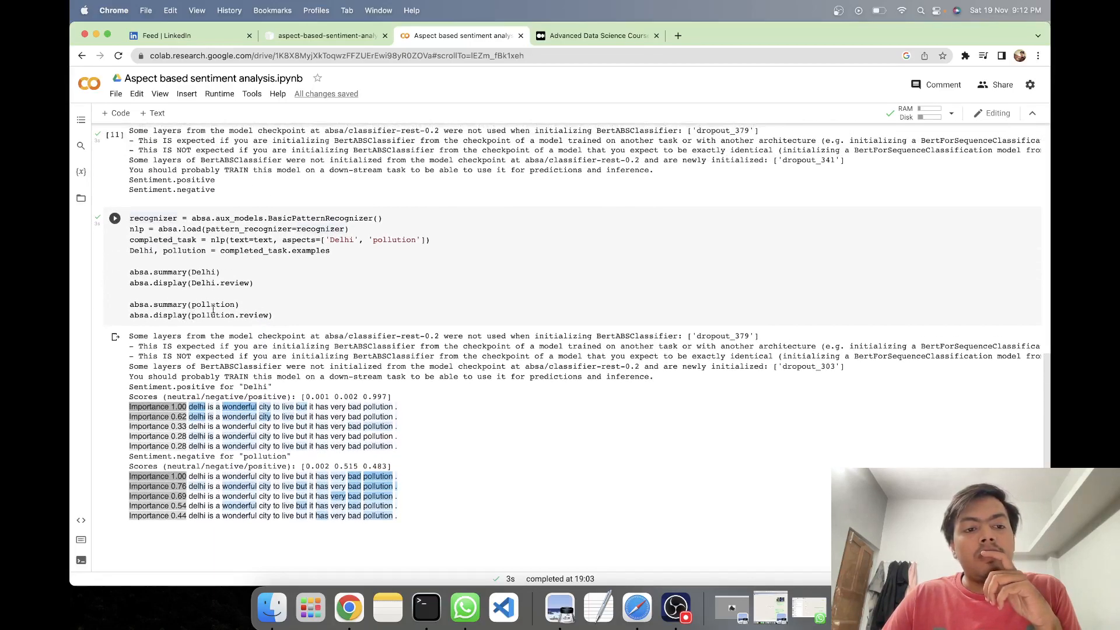
scroll(down, 3)
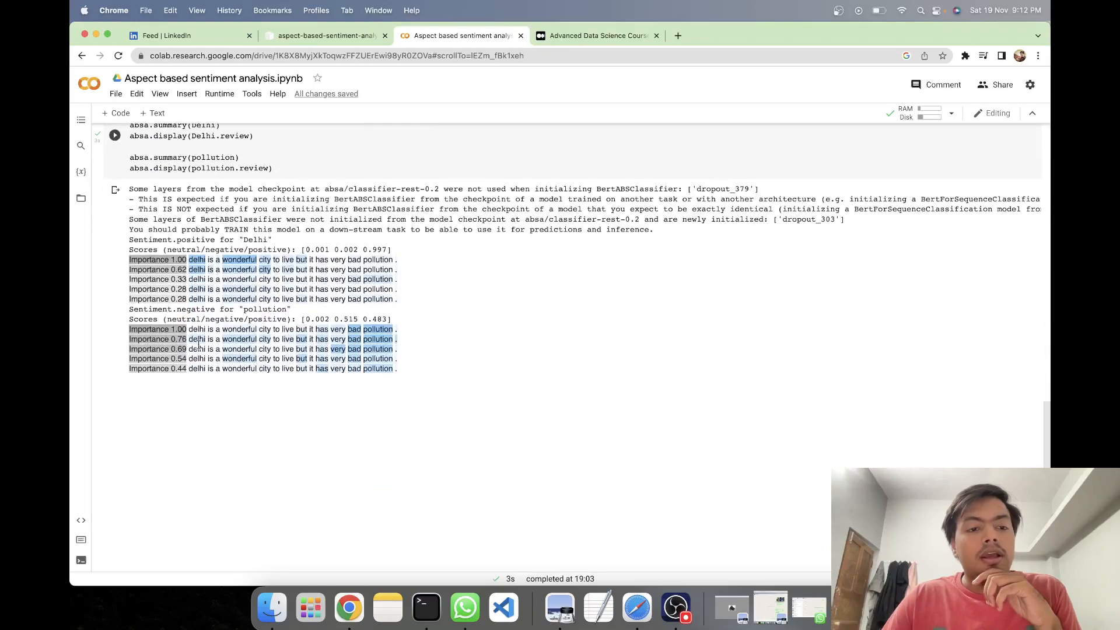